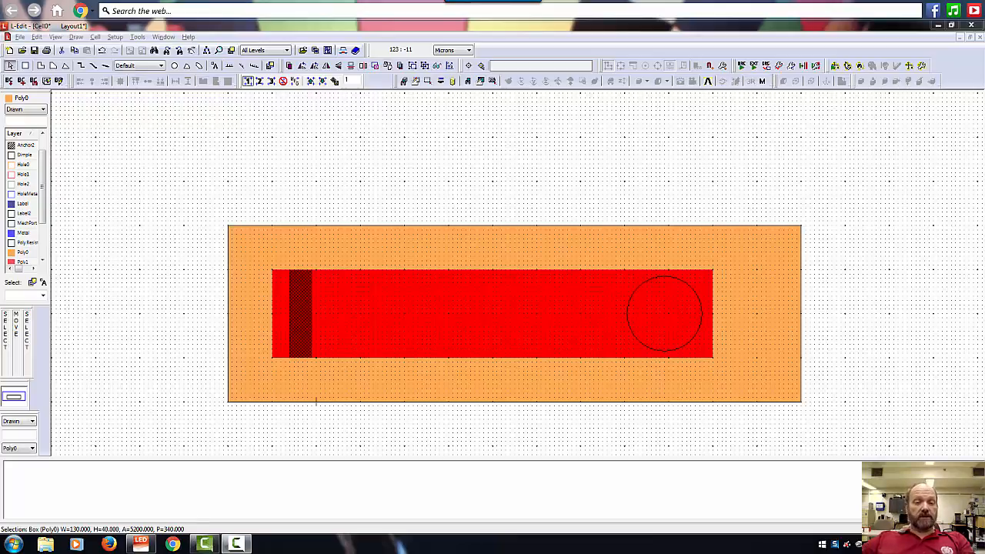
mouse_move(240, 345)
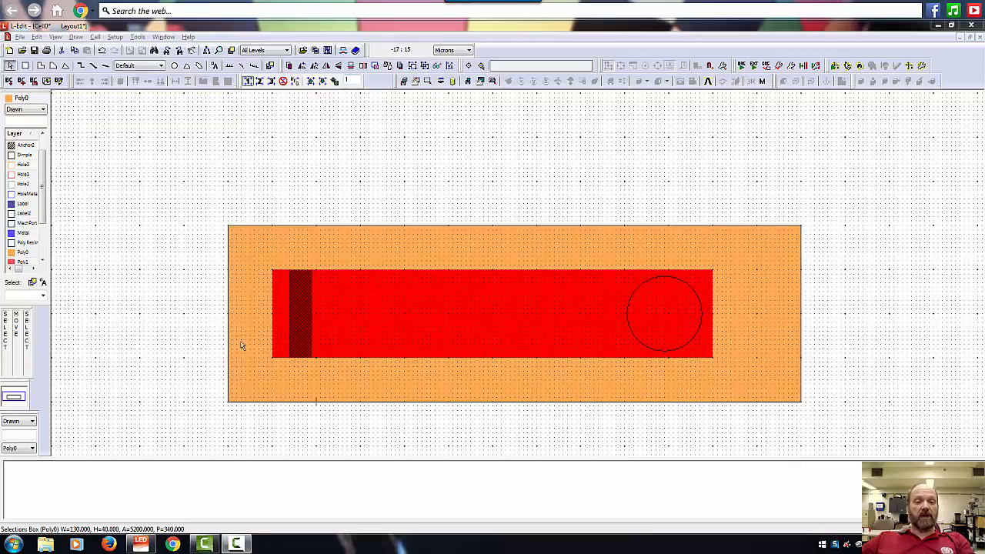
mouse_move(280, 348)
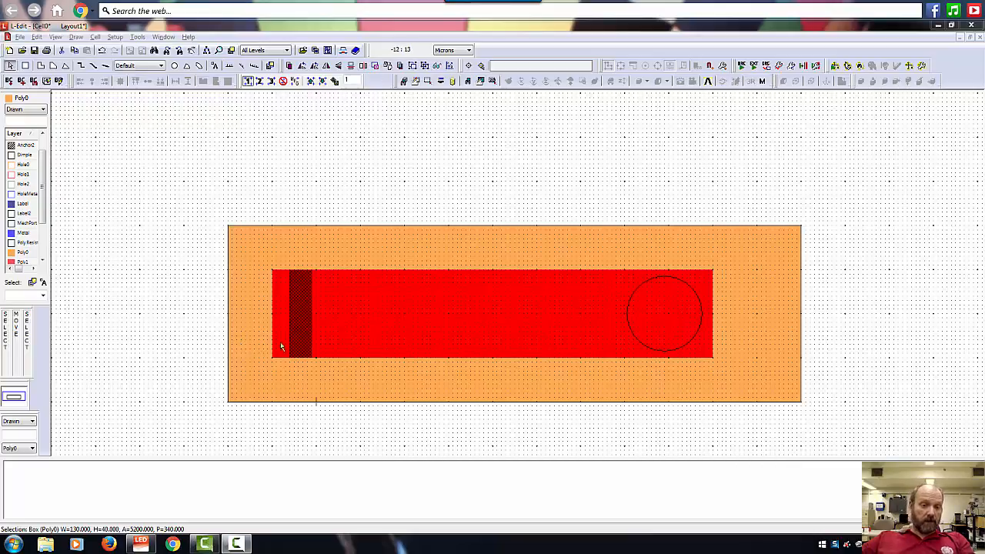
mouse_move(299, 306)
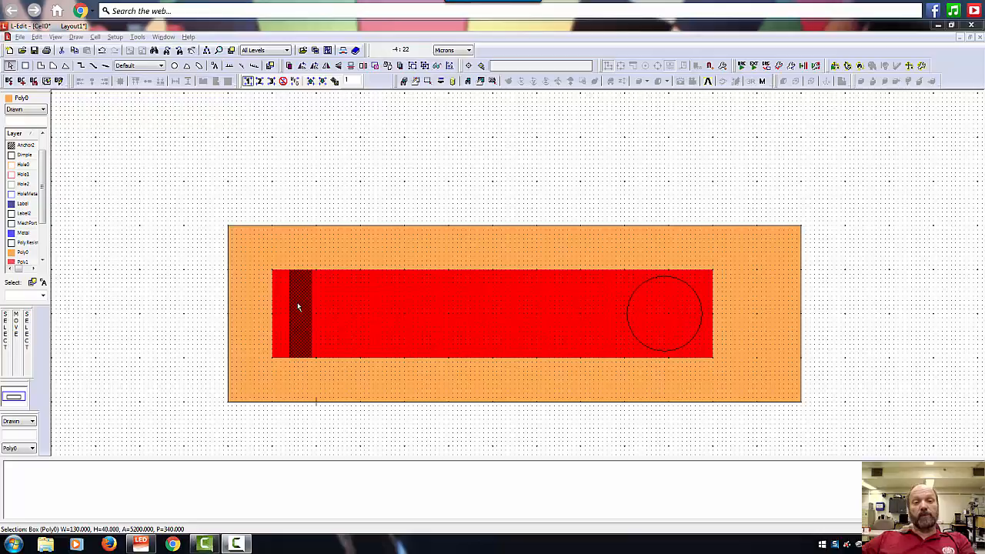
mouse_move(300, 277)
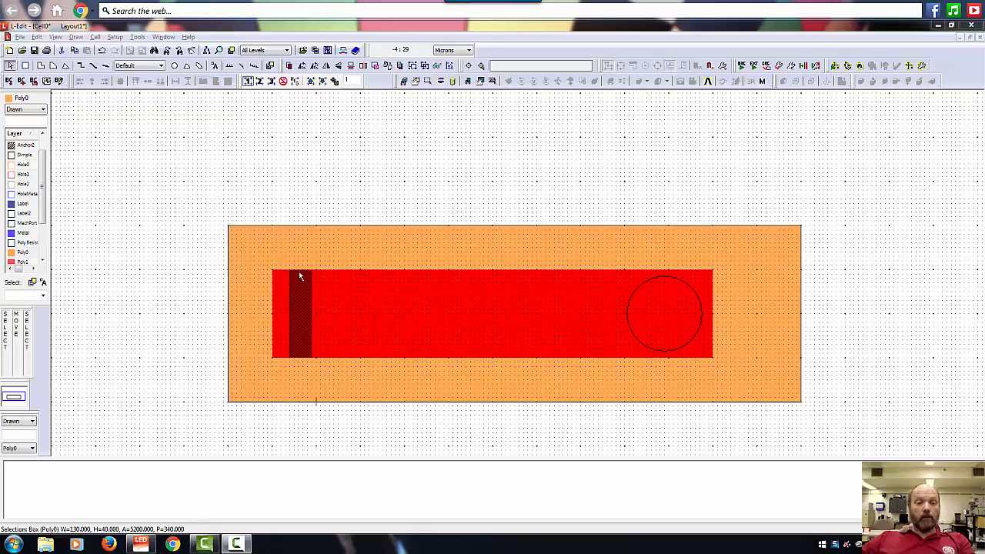
mouse_move(302, 322)
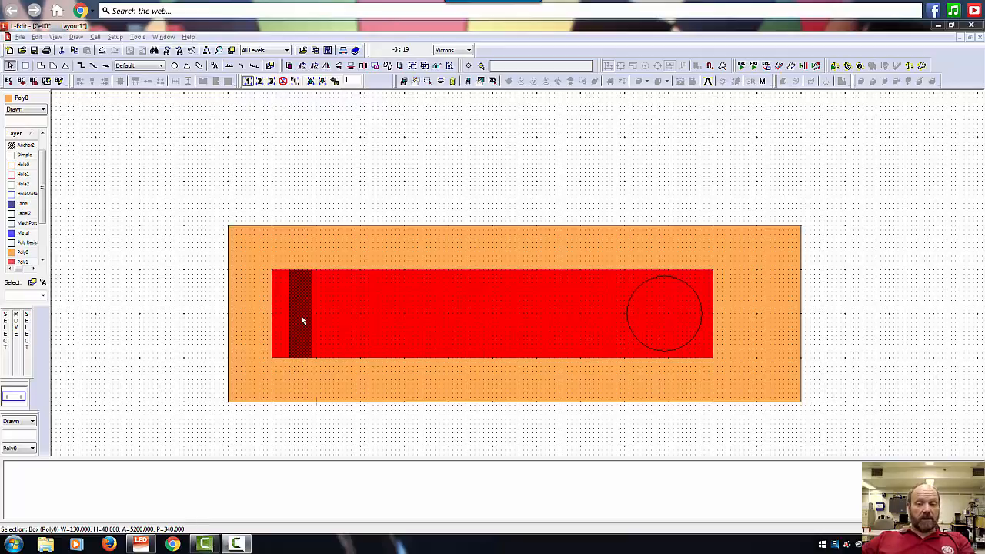
mouse_move(301, 351)
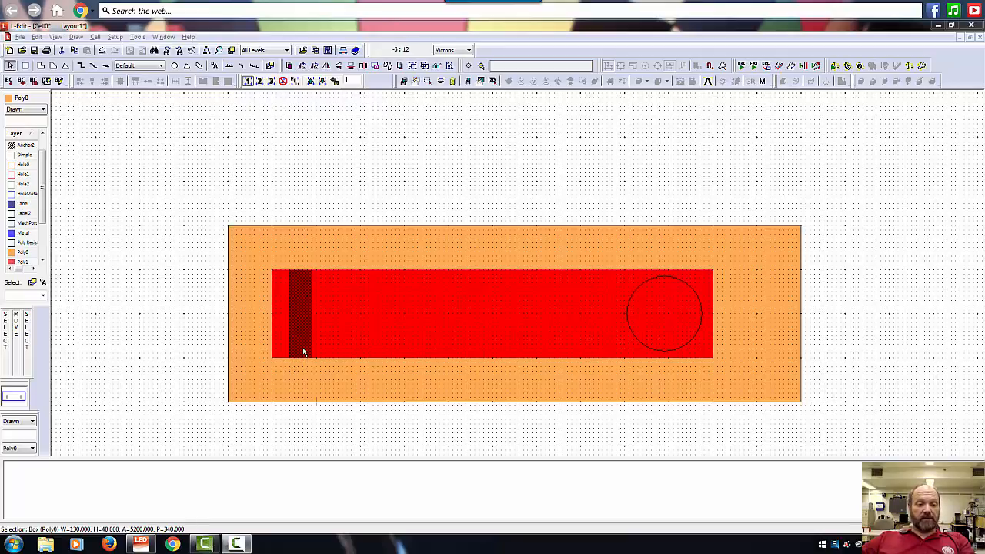
mouse_move(291, 342)
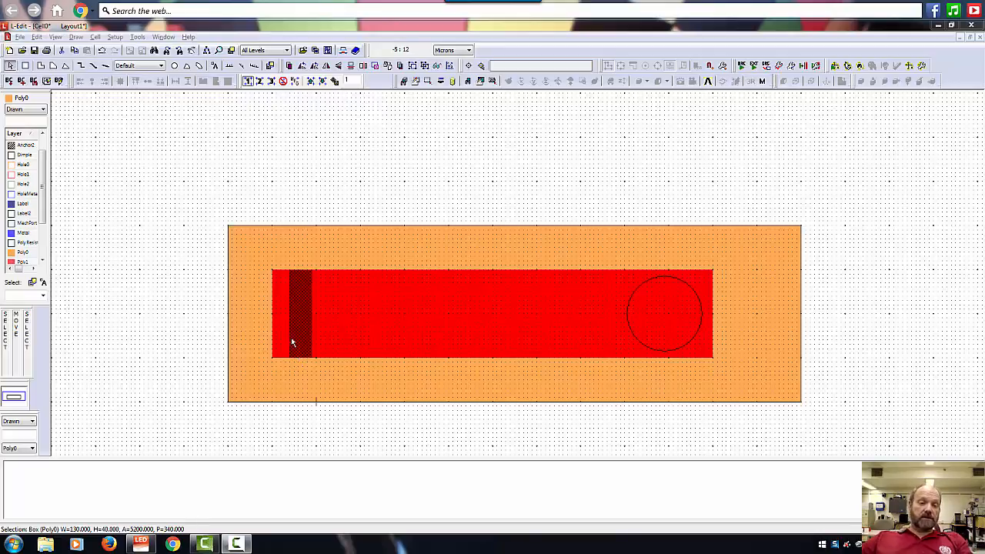
mouse_move(300, 330)
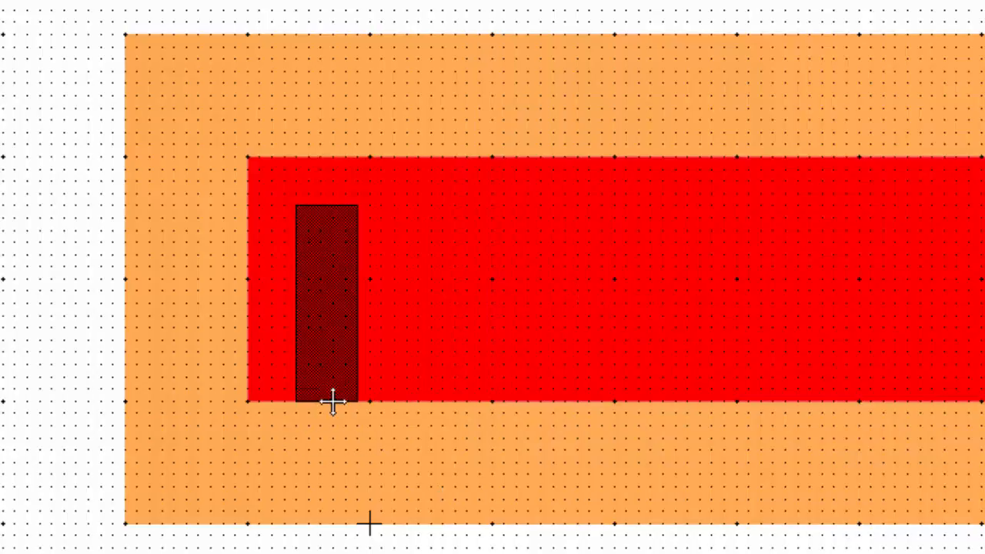
Step: Drag the Anchor 1 box's bottom edge up so it spans Y 14 to 26 microns
drag(332, 401, 332, 354)
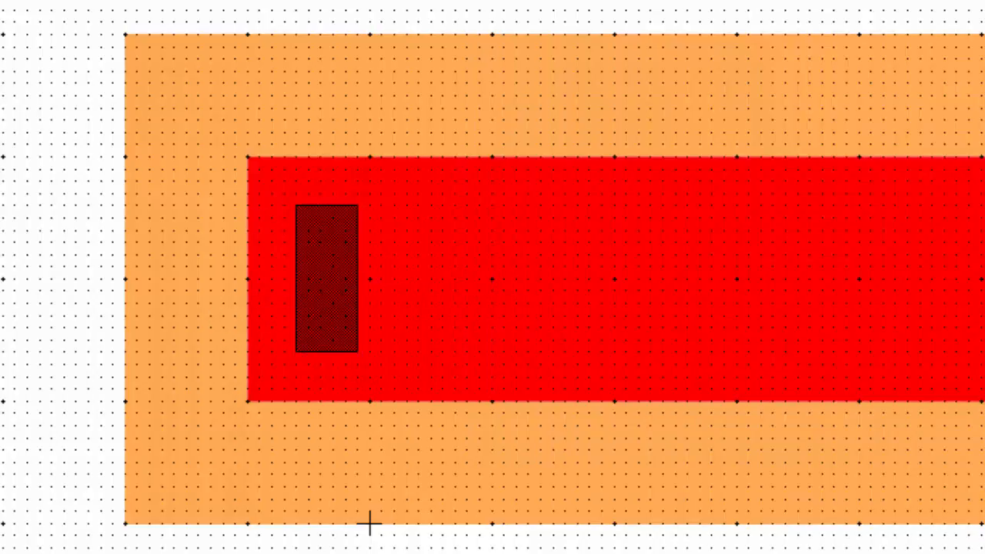
click(80, 80)
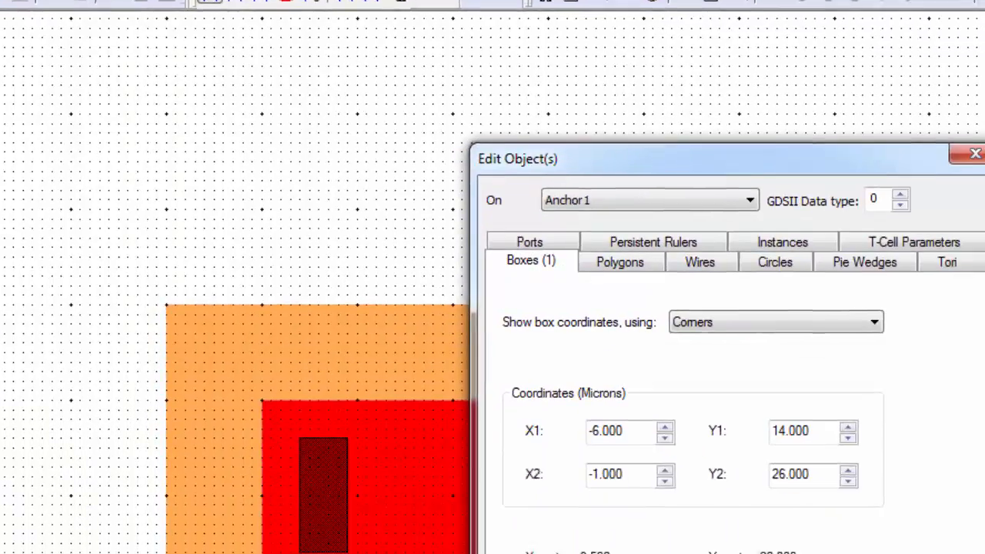
Step: Move the properties dialog aside and review the box's X1, Y1, X2 corner values
drag(723, 159, 485, 18)
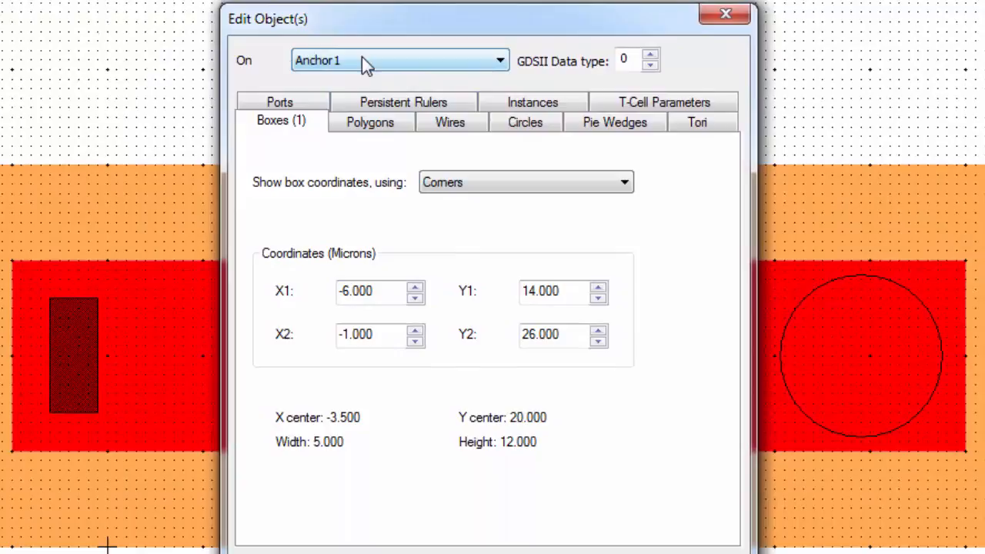
mouse_move(300, 131)
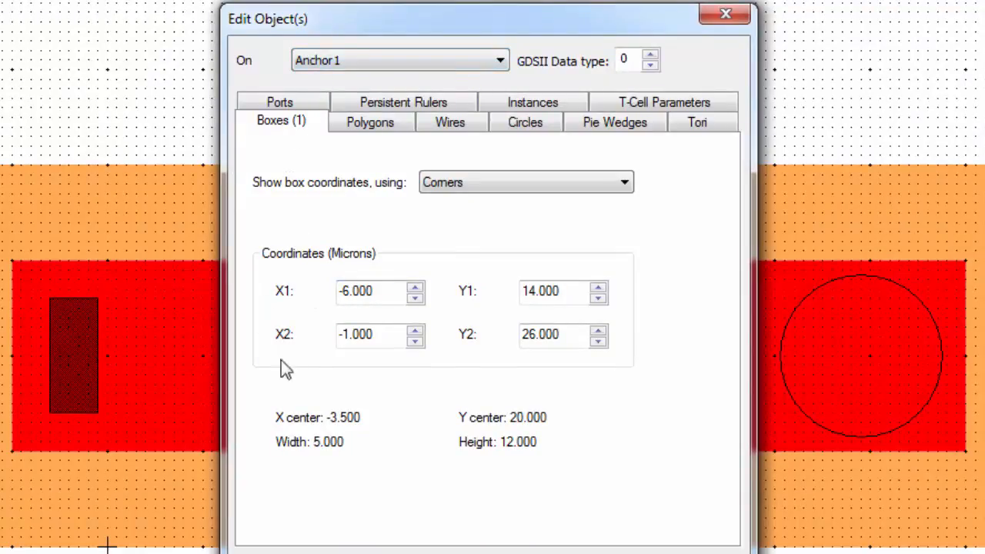
mouse_move(280, 314)
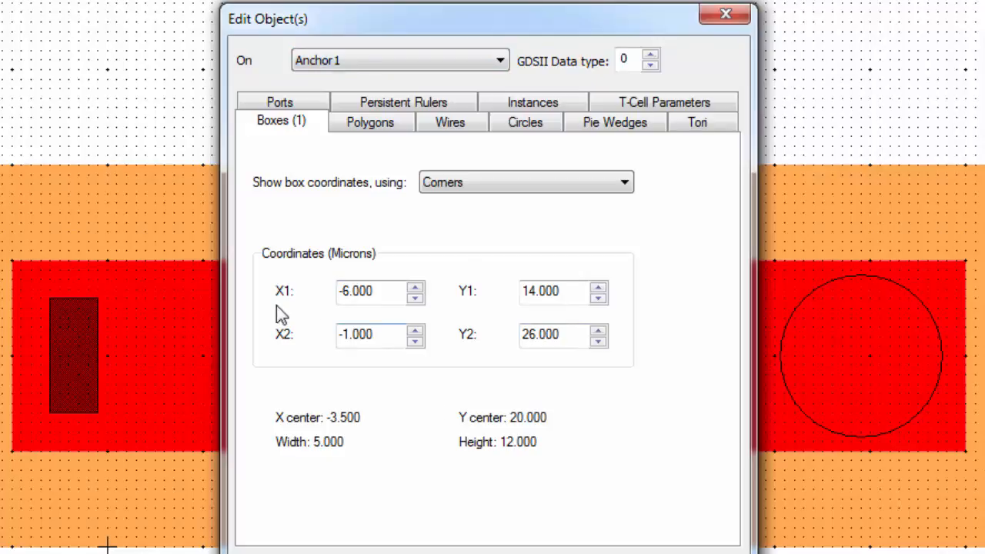
mouse_move(290, 348)
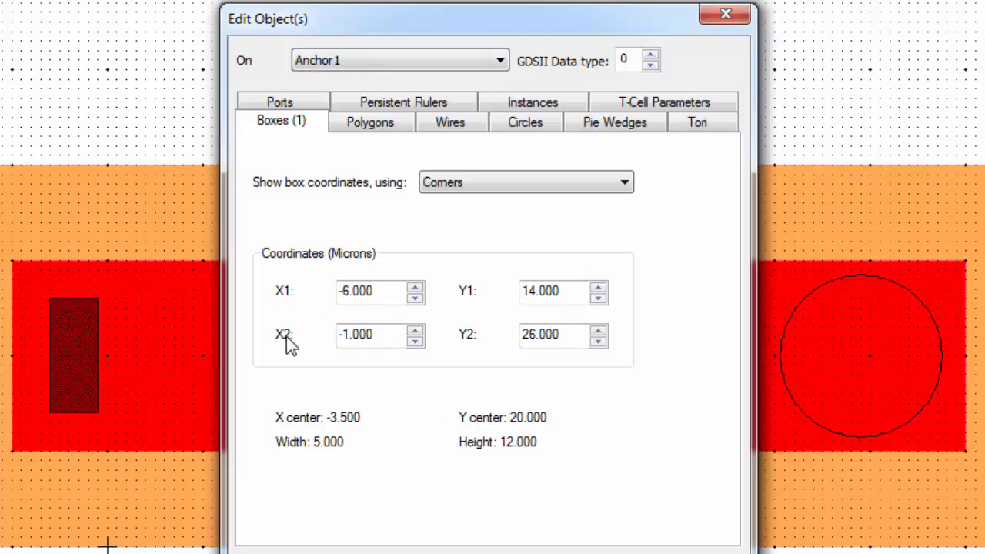
mouse_move(283, 348)
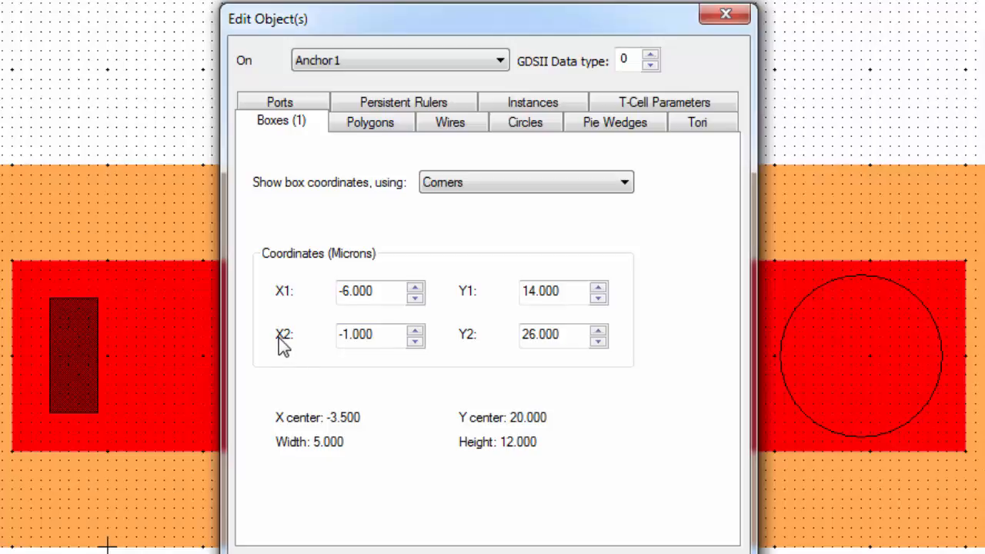
click(563, 291)
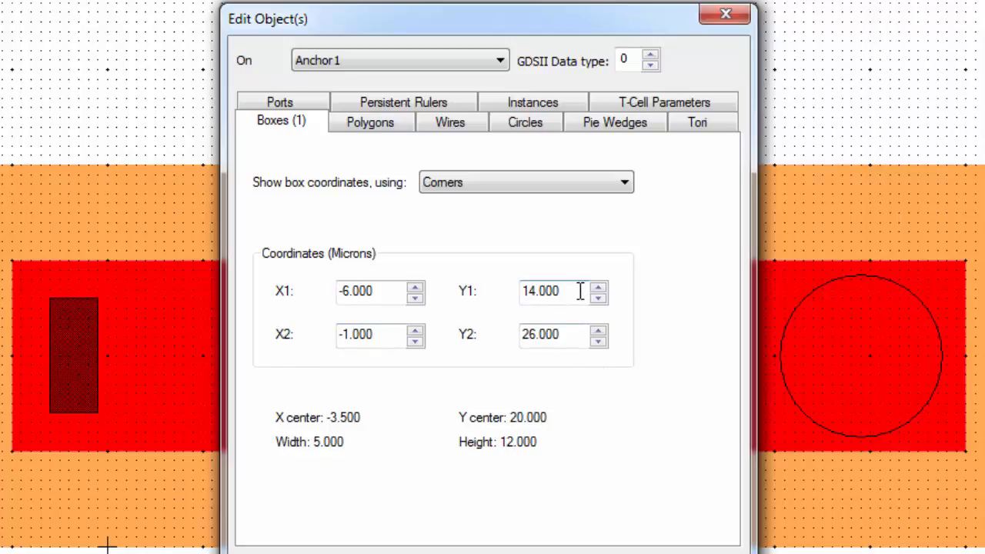
mouse_move(516, 385)
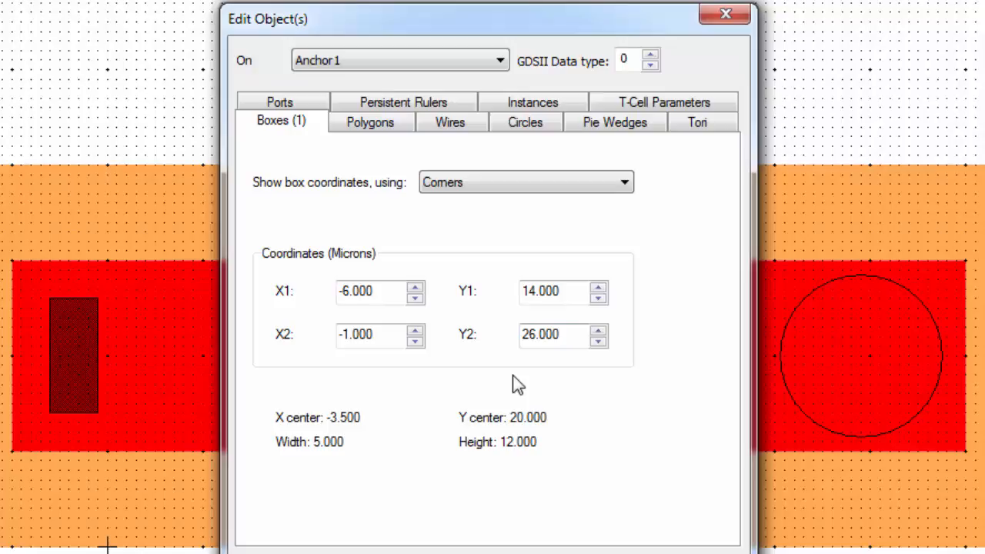
mouse_move(587, 203)
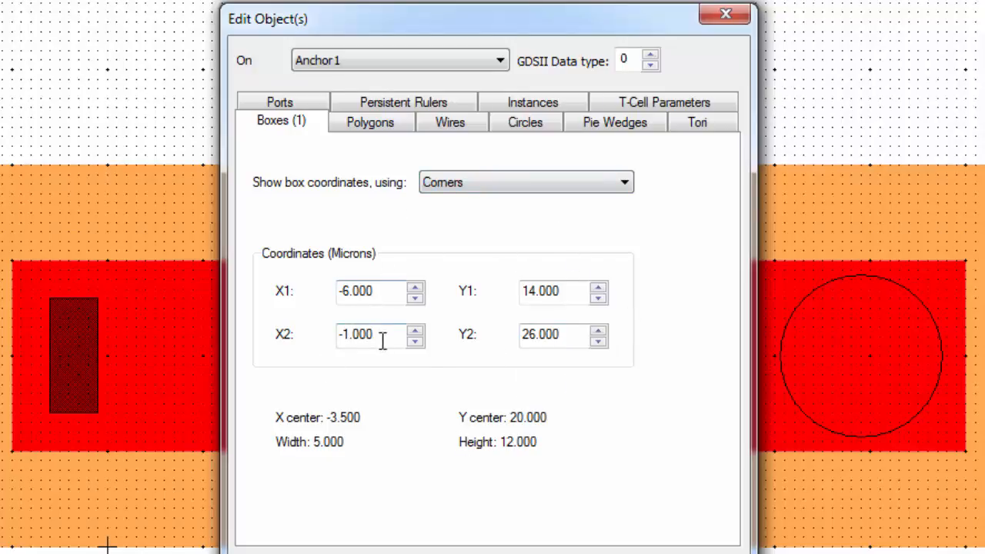
mouse_move(362, 329)
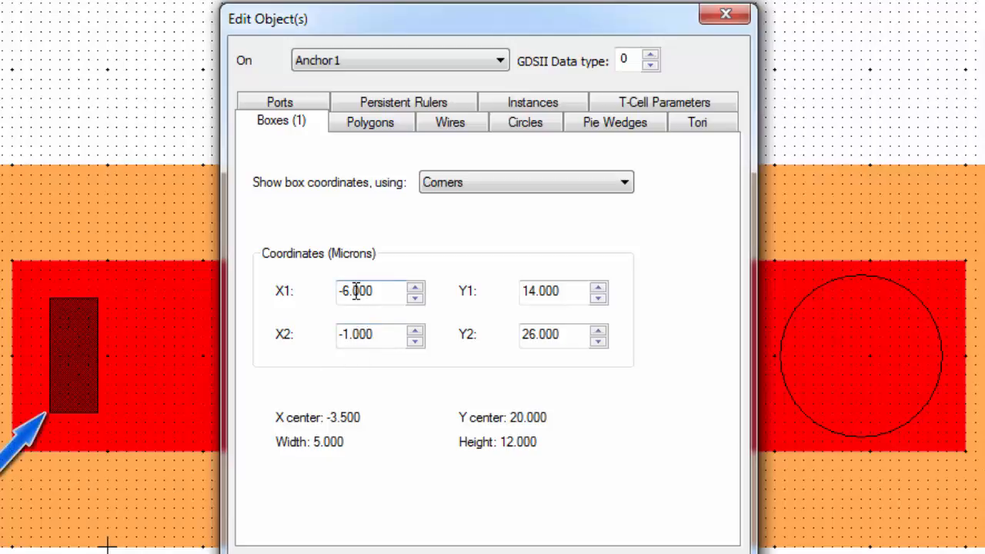
click(367, 334)
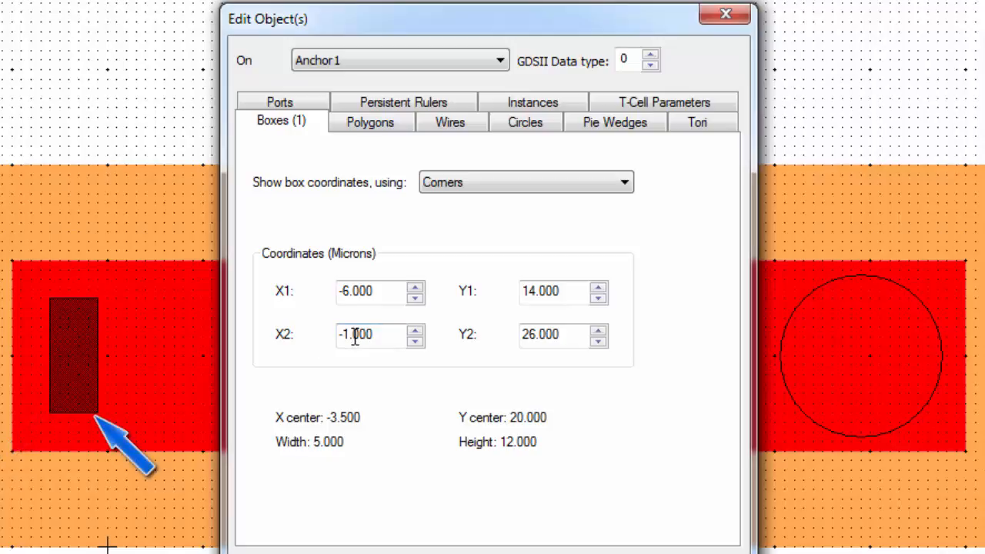
click(380, 290)
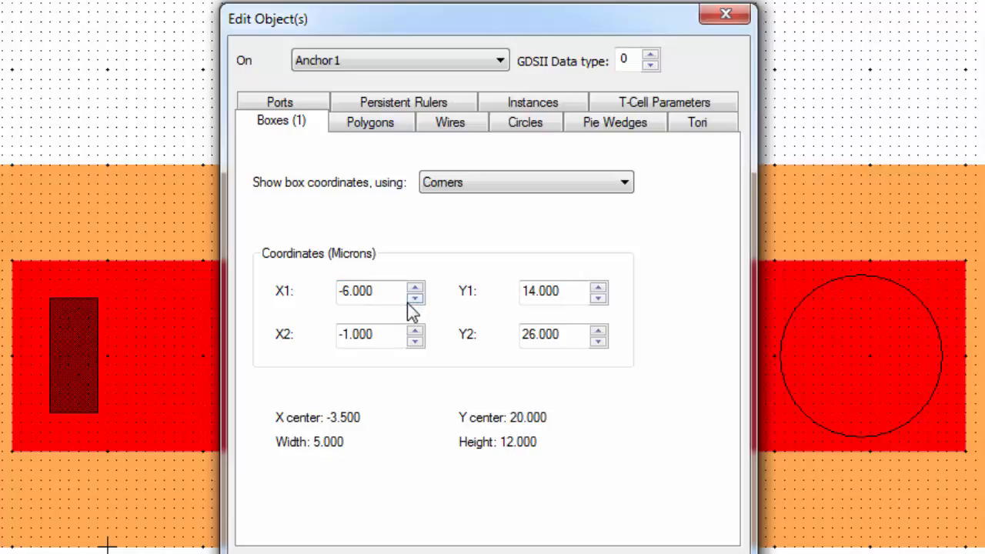
Step: Set the Anchor 1 box corners to X2 = −2 and Y2 = 24, giving a 4 by 10 micron box
click(377, 334)
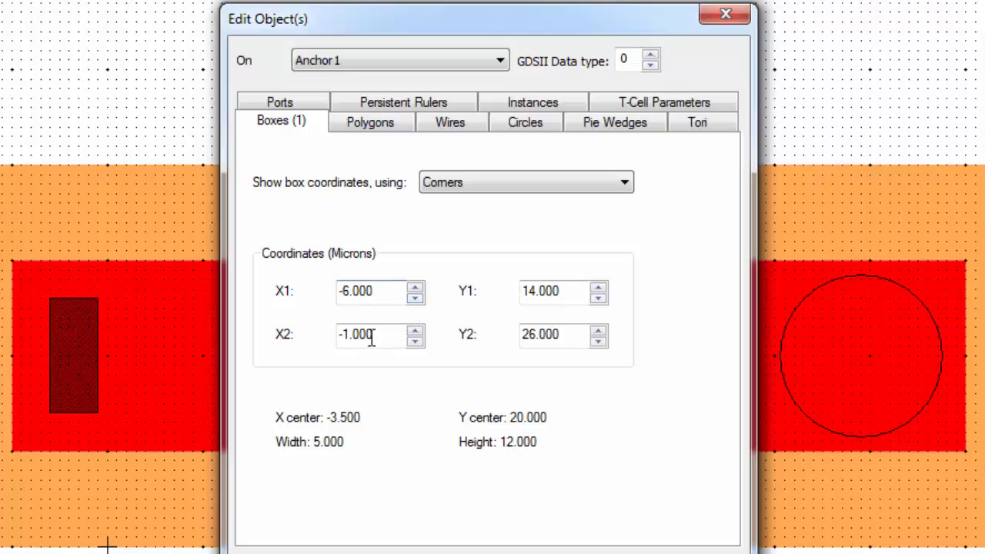
mouse_move(453, 332)
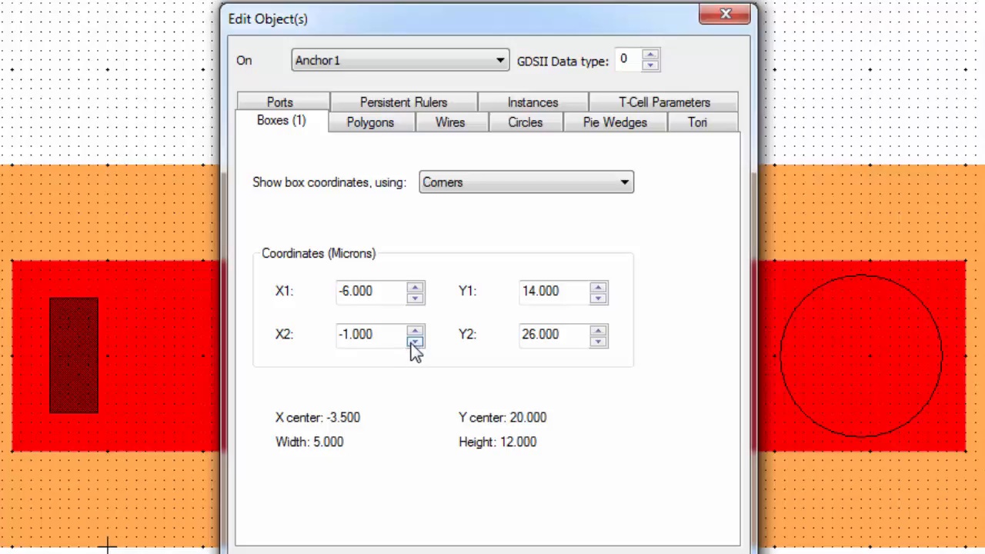
click(416, 340)
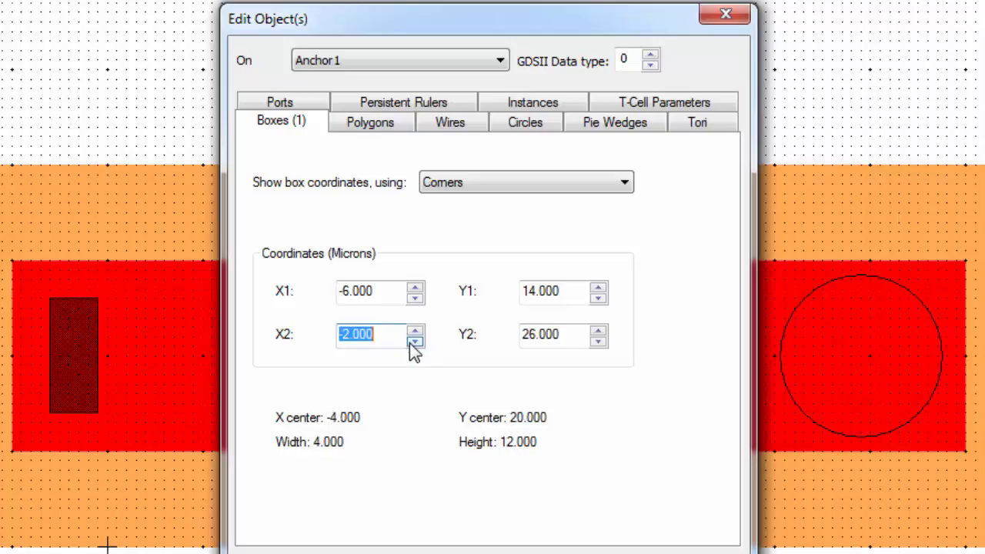
mouse_move(377, 363)
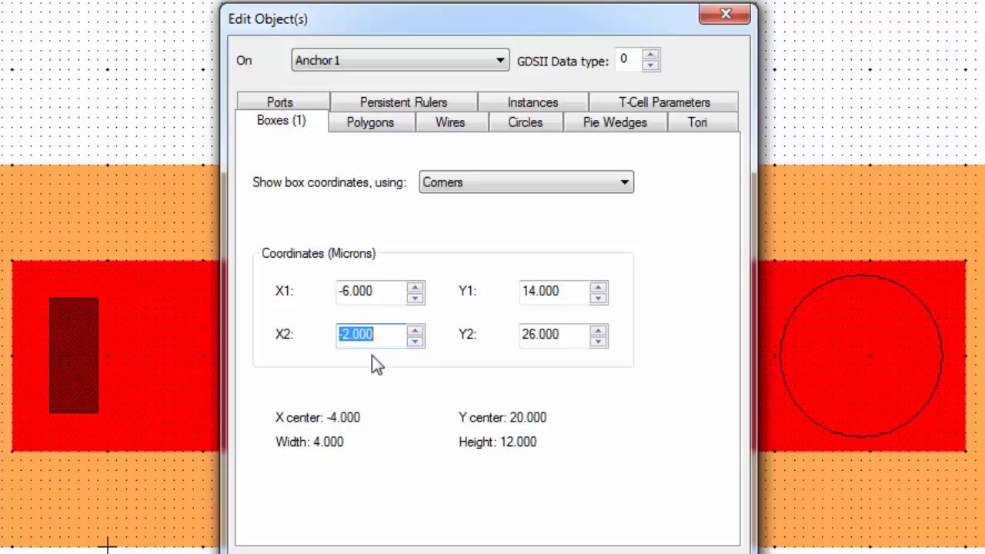
mouse_move(345, 401)
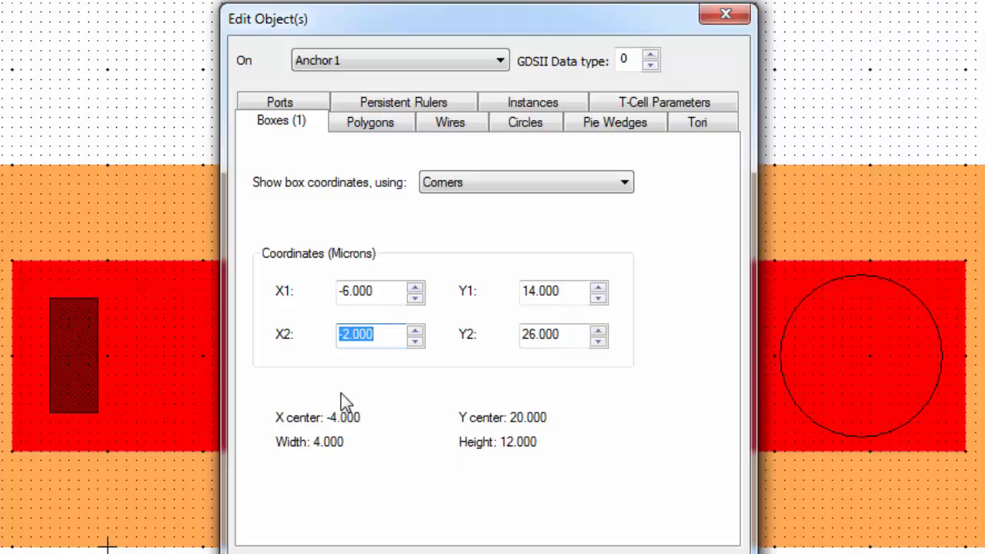
mouse_move(618, 351)
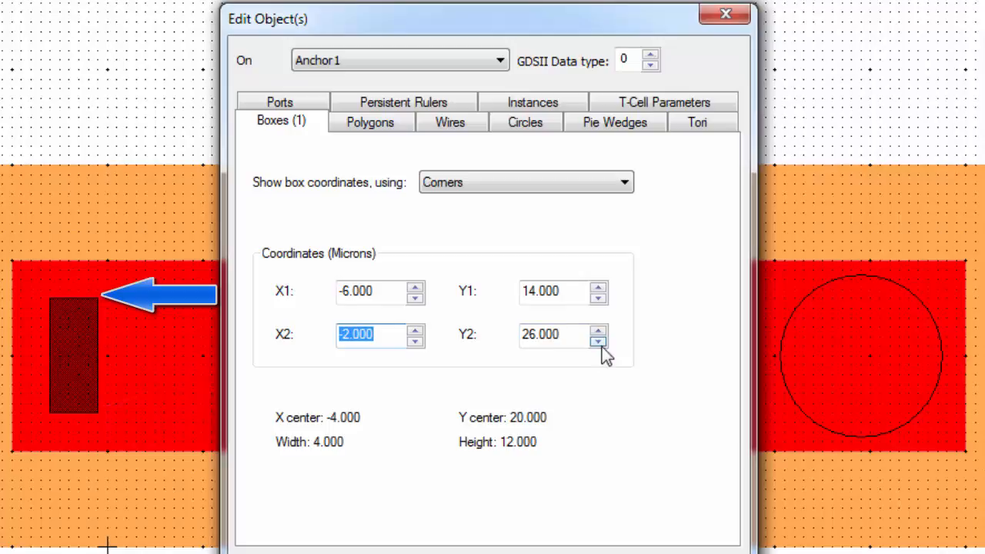
mouse_move(598, 341)
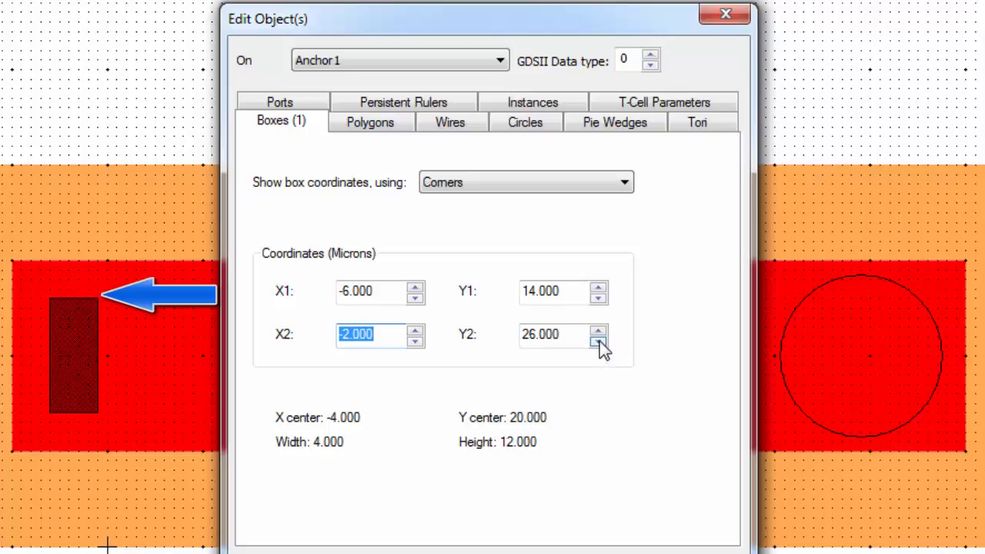
click(599, 338)
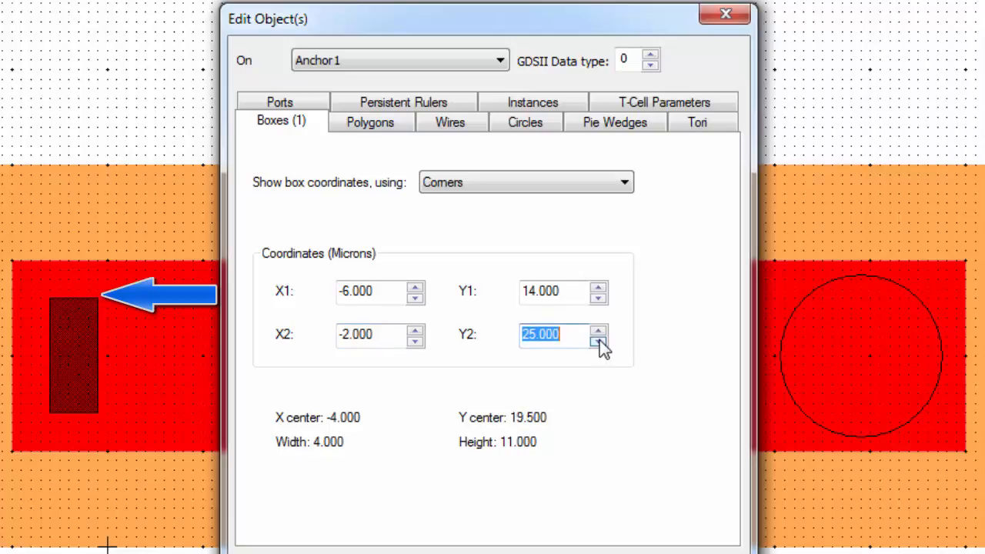
click(598, 338)
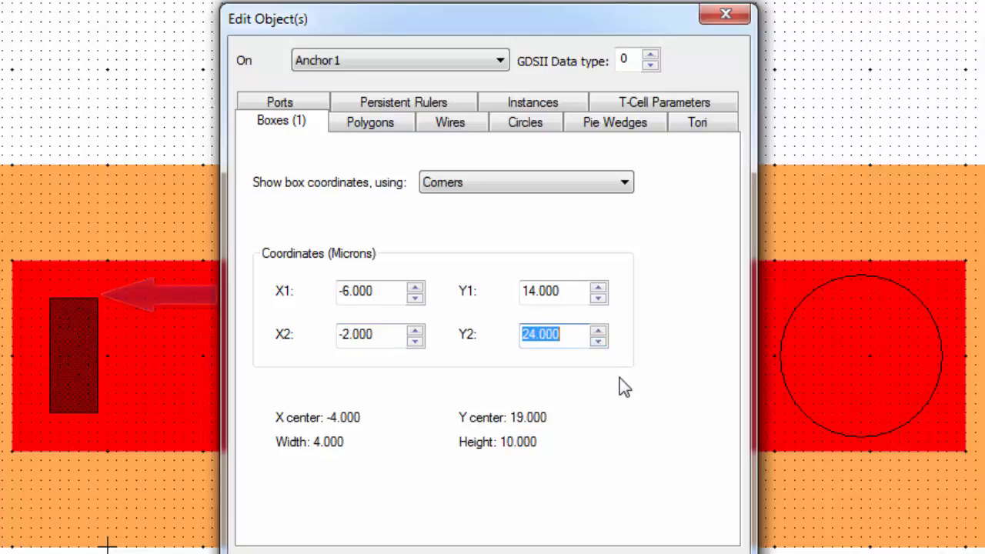
mouse_move(618, 422)
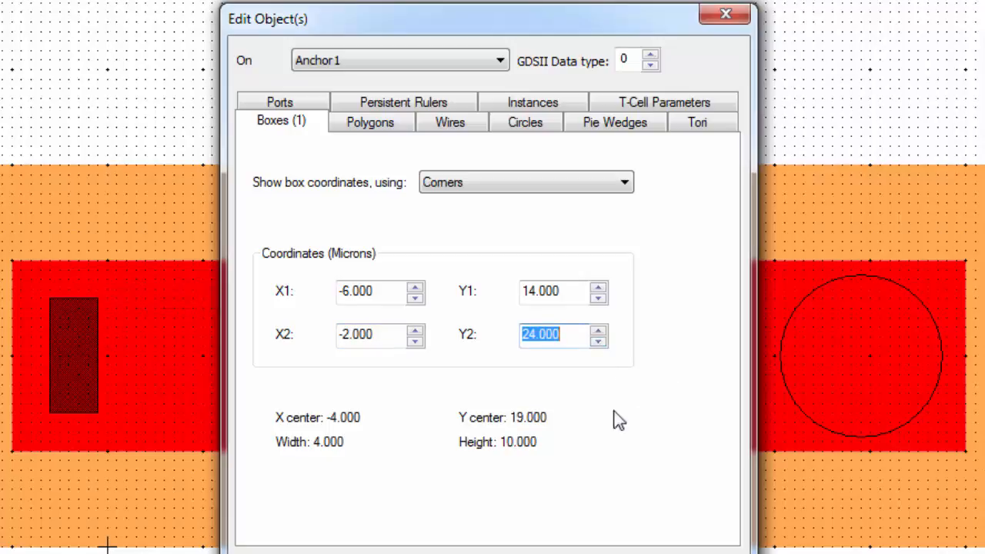
mouse_move(360, 437)
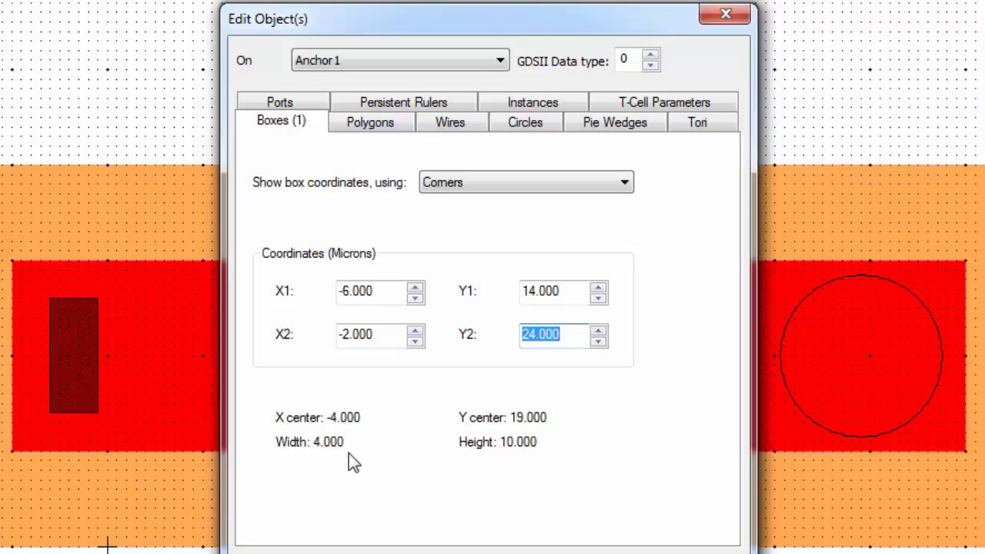
mouse_move(351, 438)
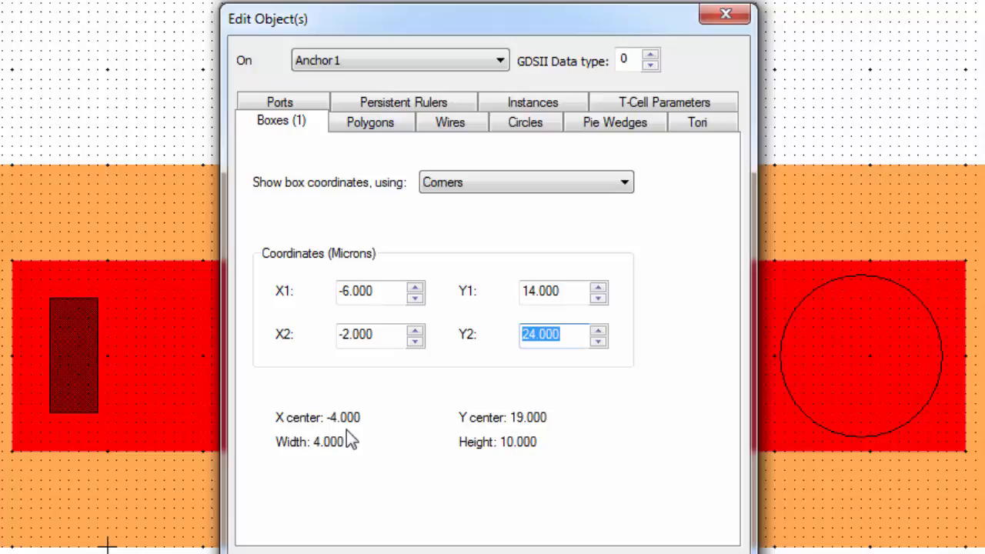
mouse_move(536, 431)
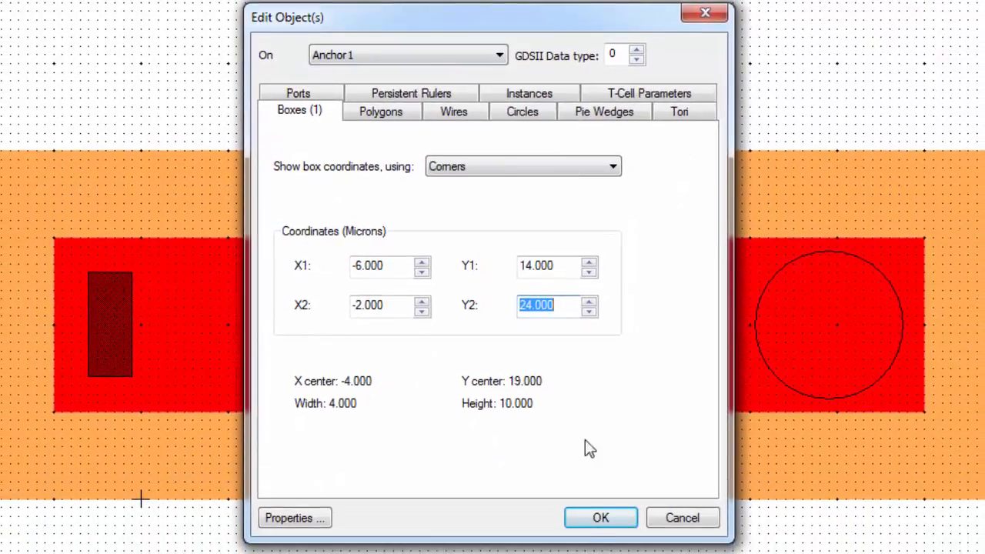
click(600, 517)
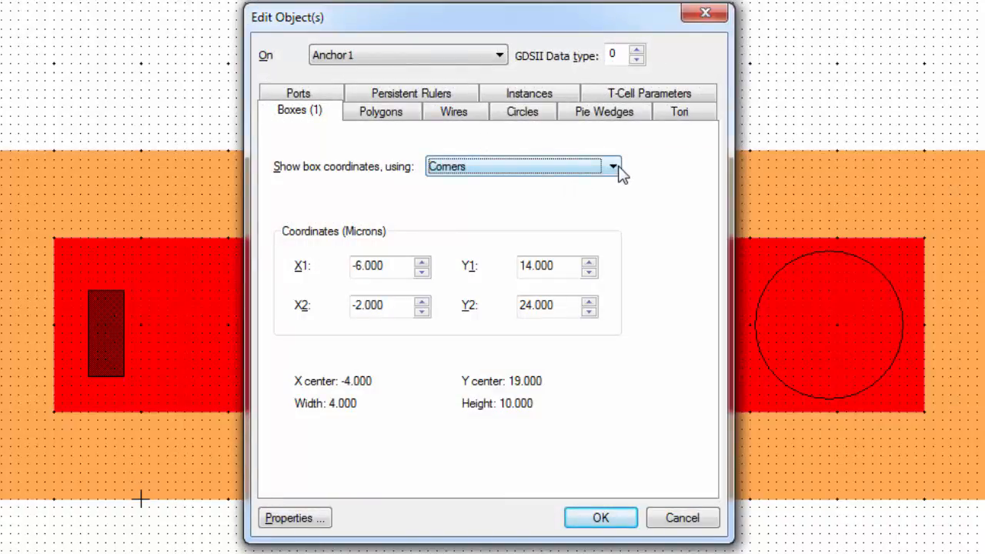
Step: Show the box coordinates as centre and dimensions: centre (−4, 19), width 4, height 10
click(612, 167)
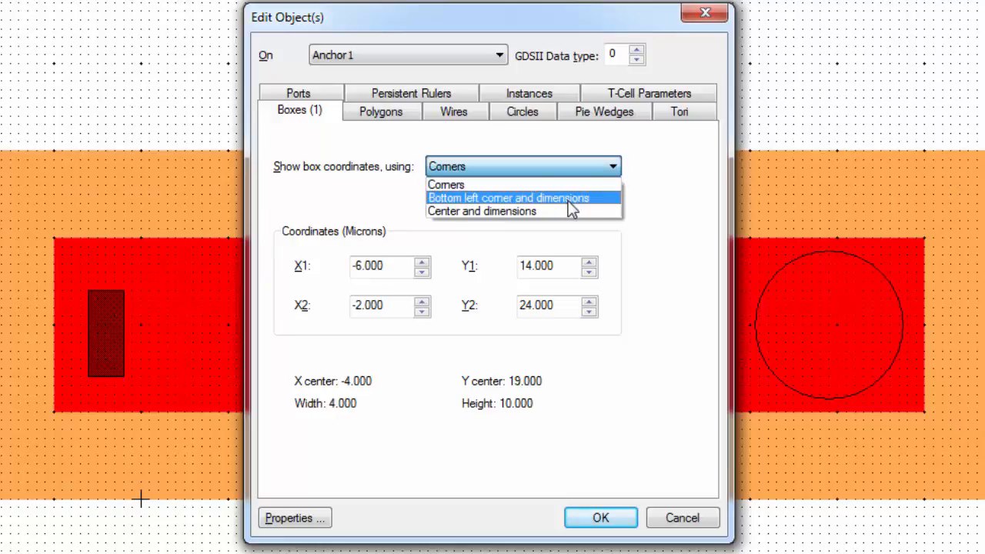
mouse_move(551, 215)
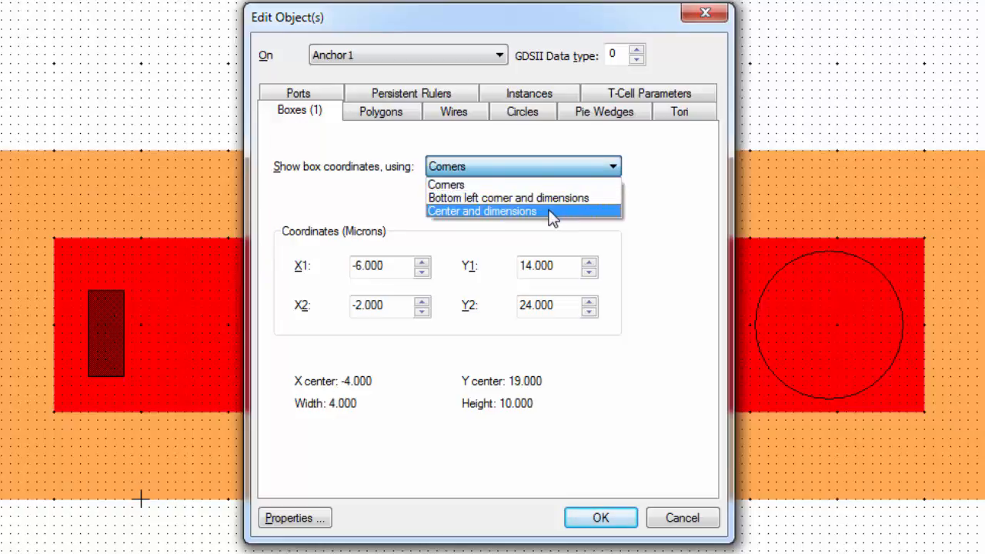
click(481, 211)
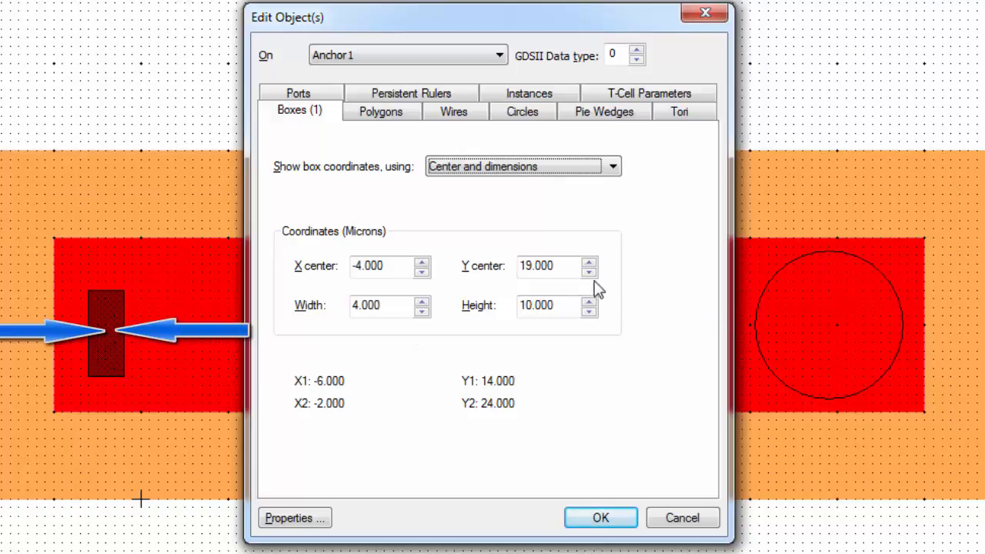
Step: Raise the box's Y centre with the spin arrows and apply the new position
click(589, 261)
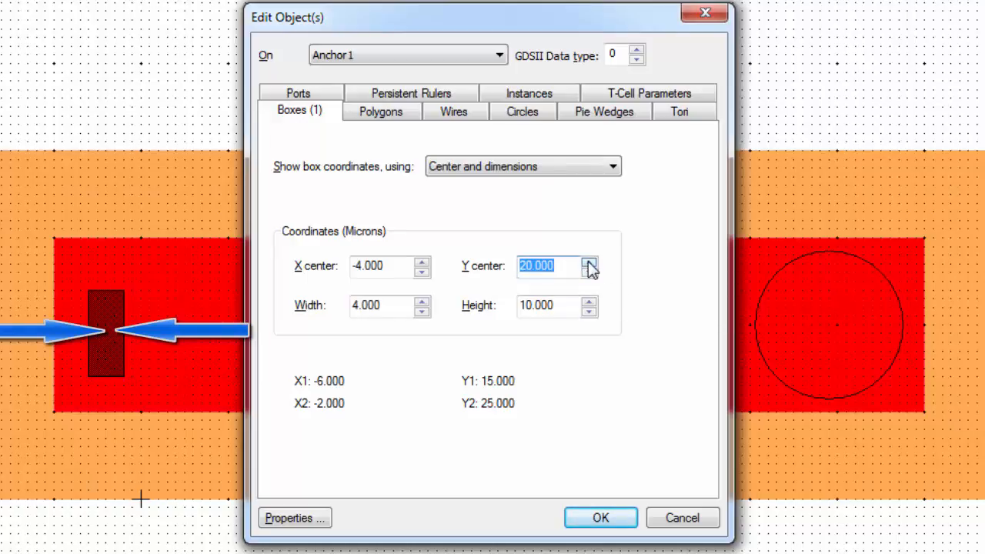
click(589, 261)
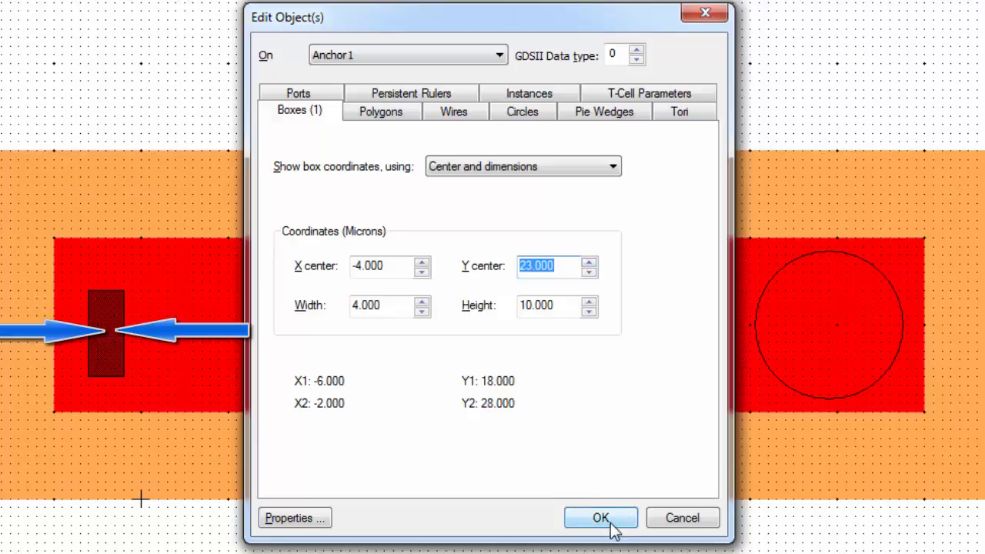
click(600, 517)
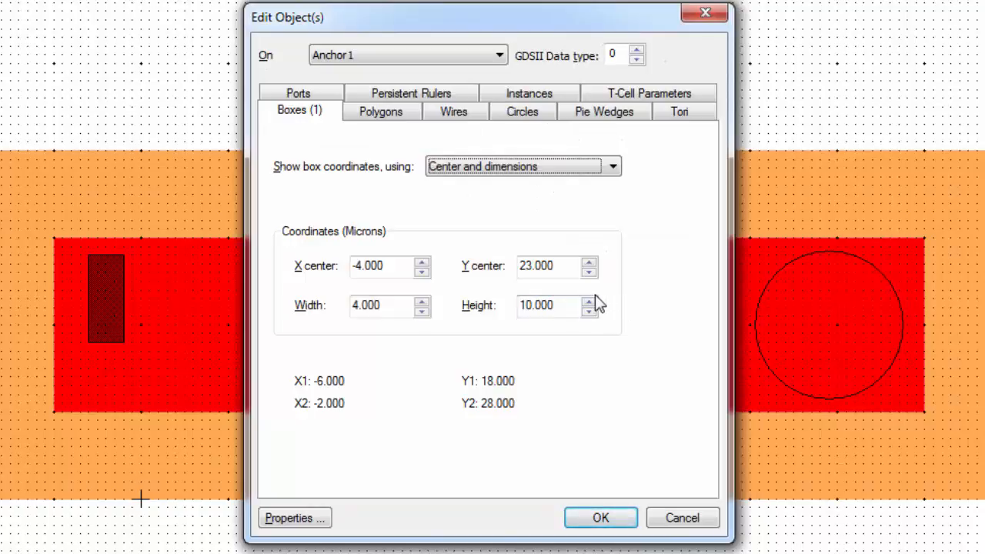
Step: Lower the box's Y centre to 20.000, spanning Y 15 to 25, and apply
click(589, 271)
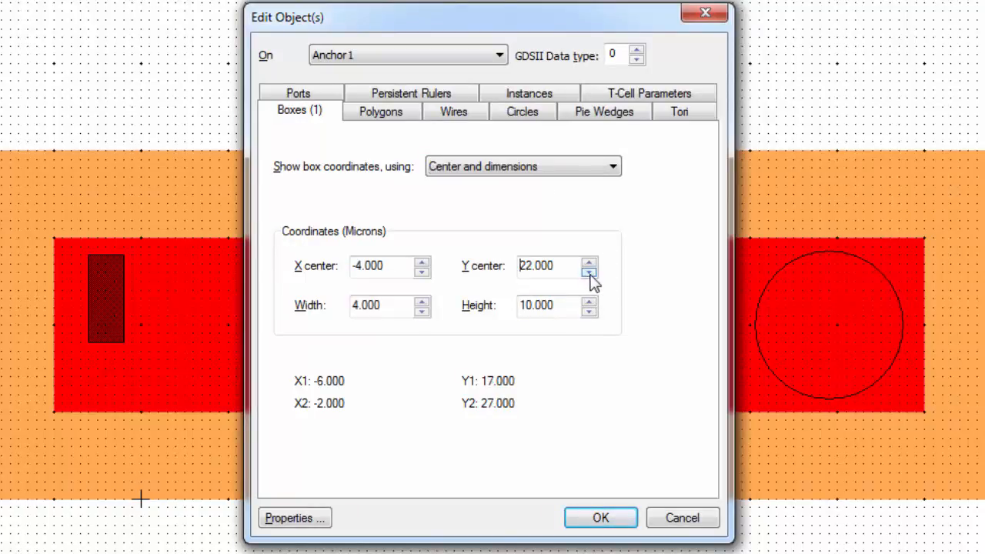
click(589, 271)
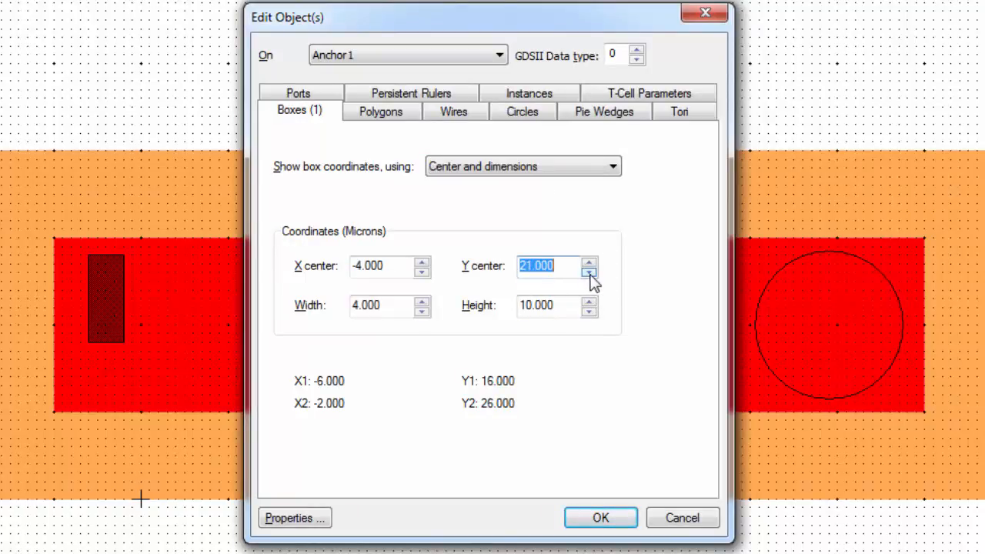
click(590, 271)
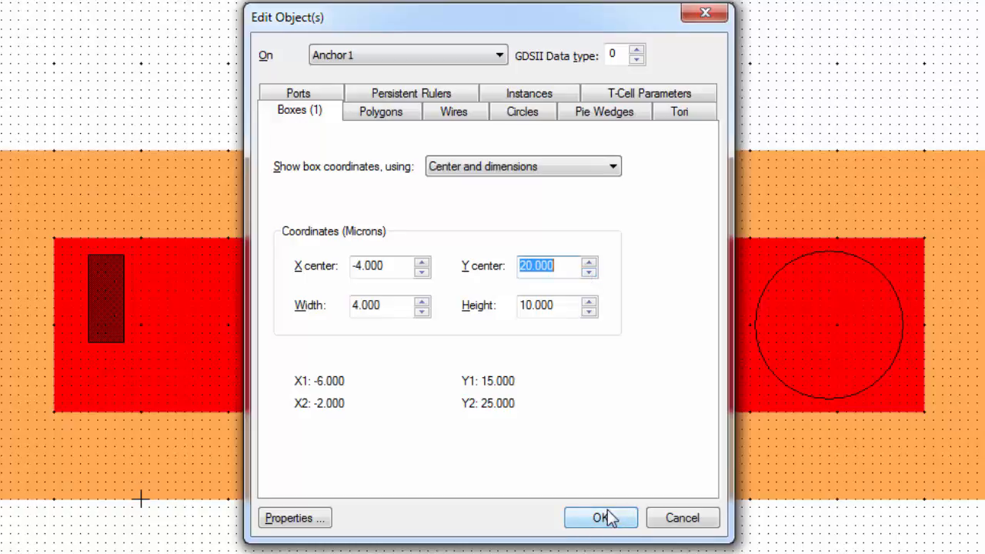
click(600, 517)
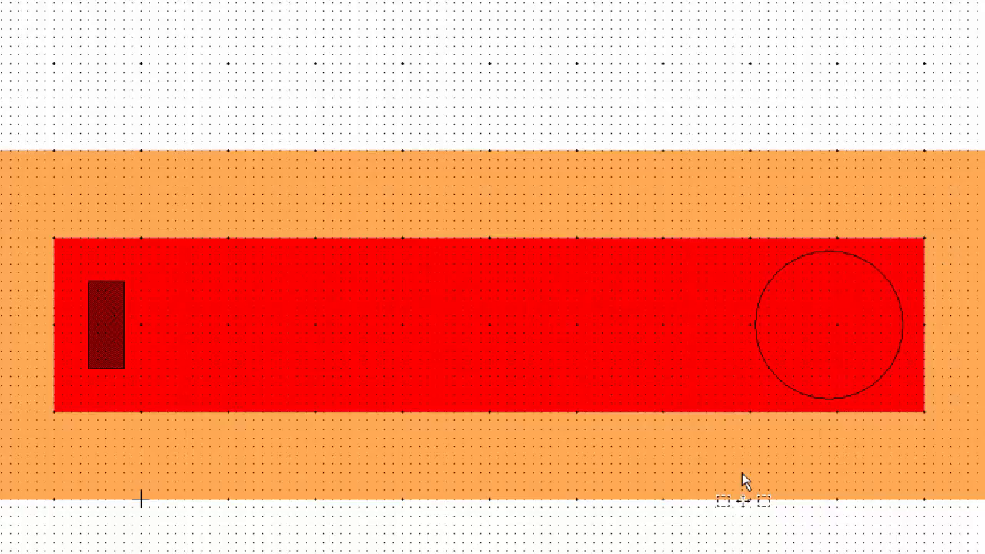
mouse_move(837, 265)
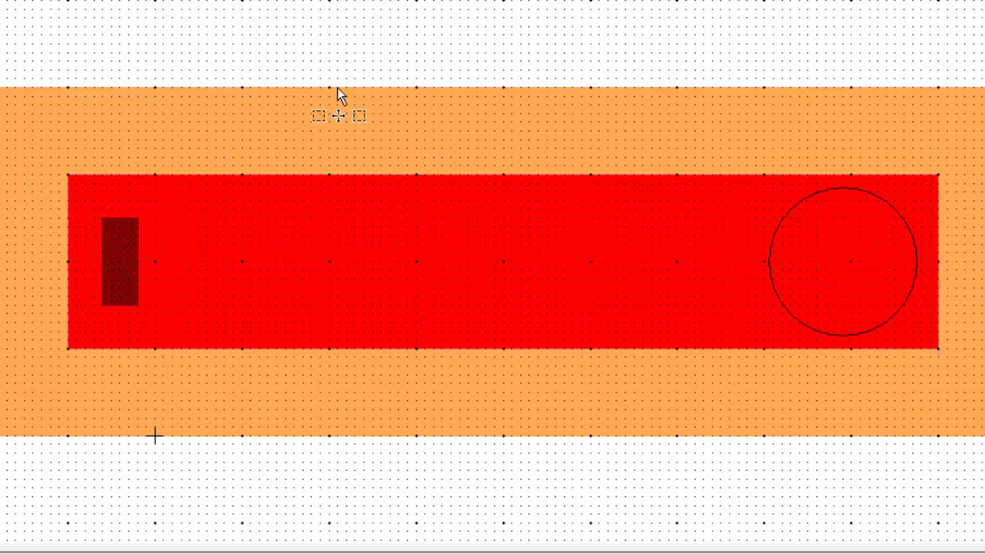
double_click(845, 262)
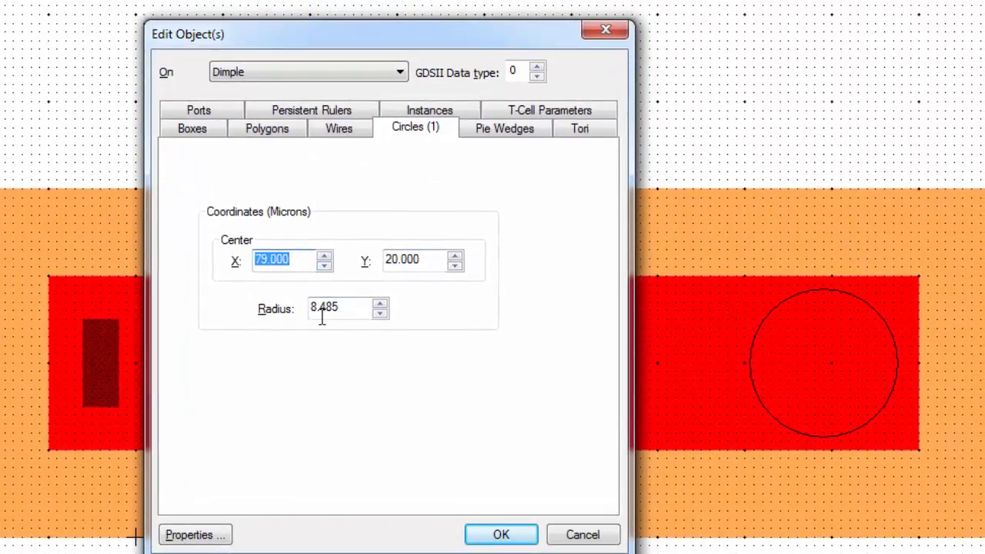
mouse_move(317, 330)
text(3.000)
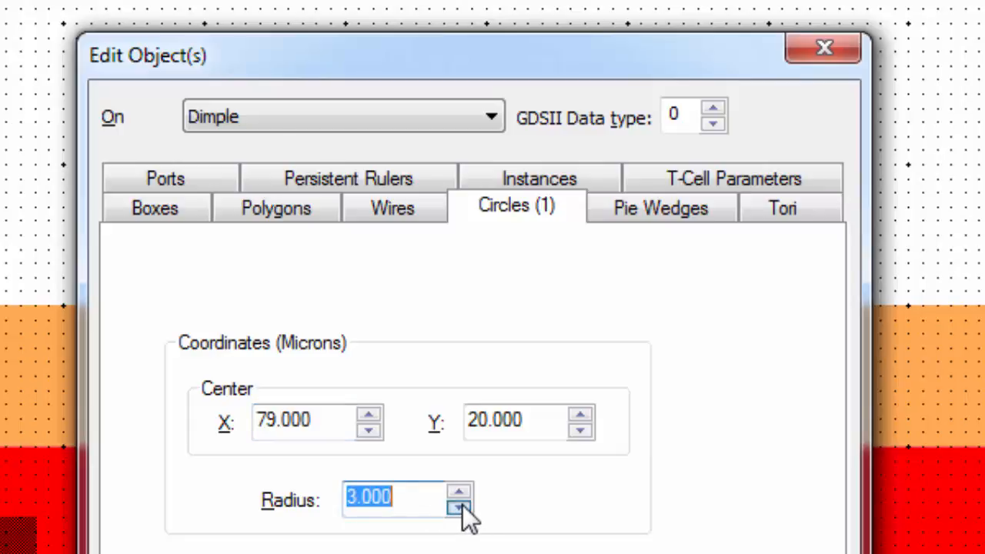
Step: Reduce the Dimple circle's radius to 2 microns at centre (79, 20) and apply
click(459, 509)
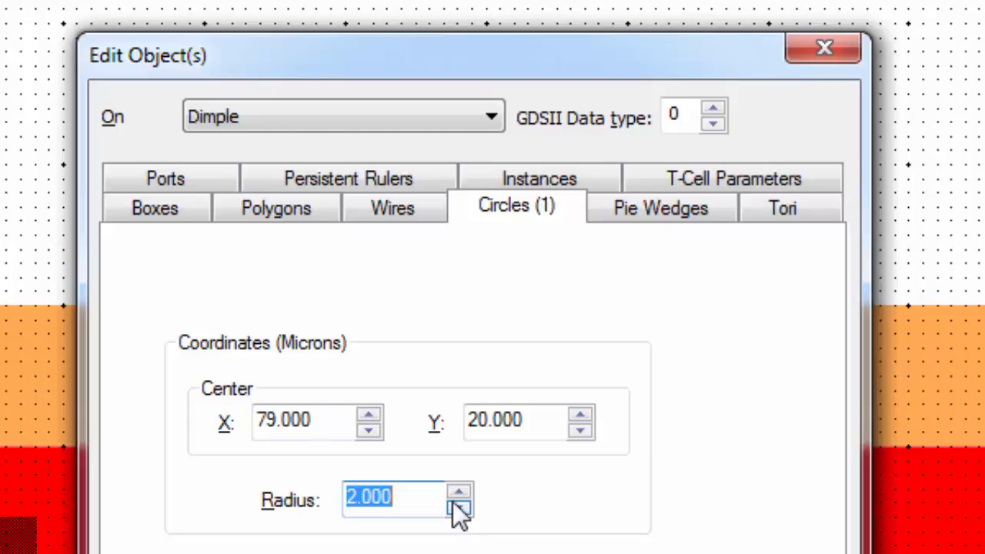
mouse_move(346, 524)
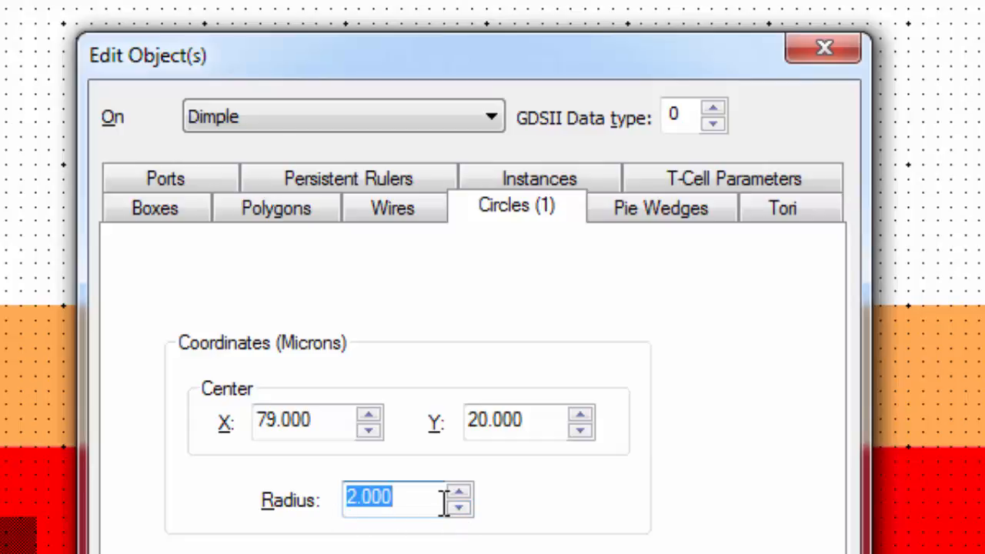
mouse_move(445, 500)
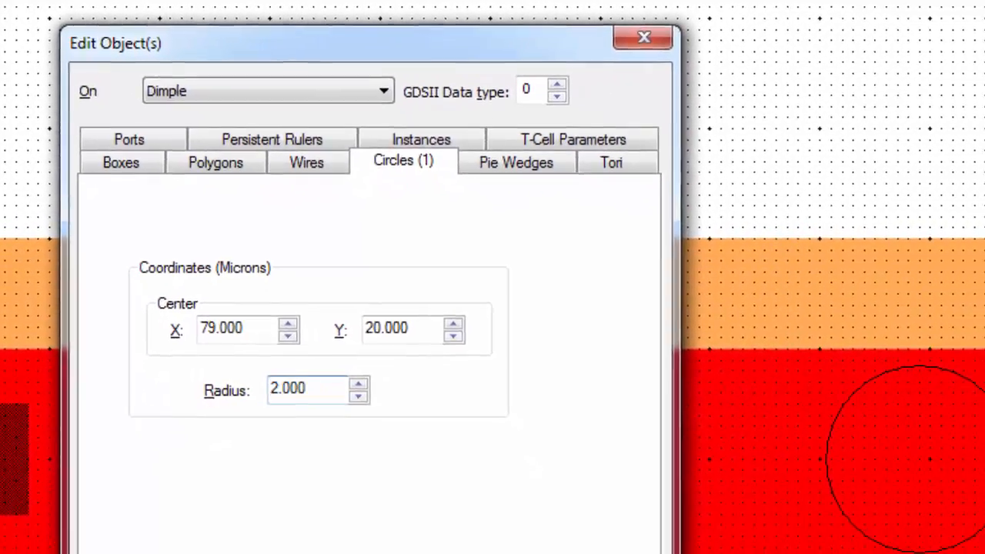
click(643, 37)
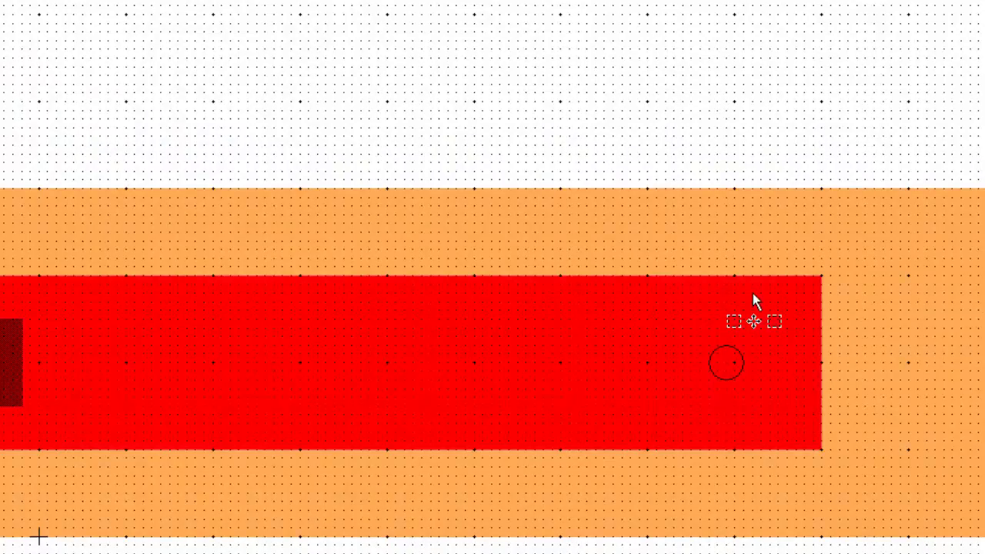